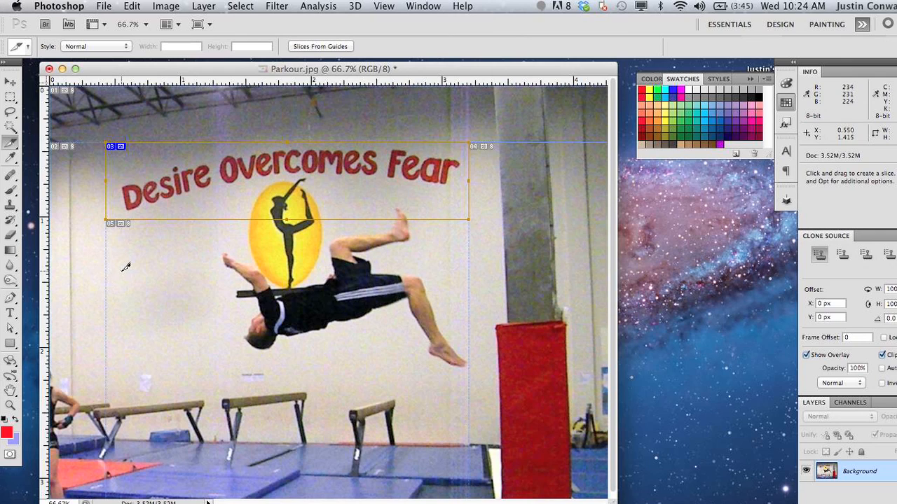
Remove all existing slices from the Parkour image via View > Clear Slices.
drag(110, 272, 203, 311)
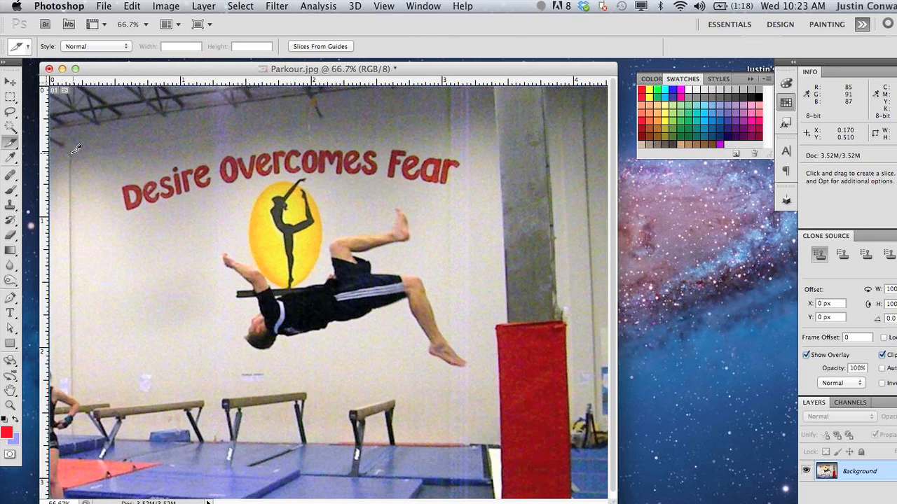
mouse_move(149, 151)
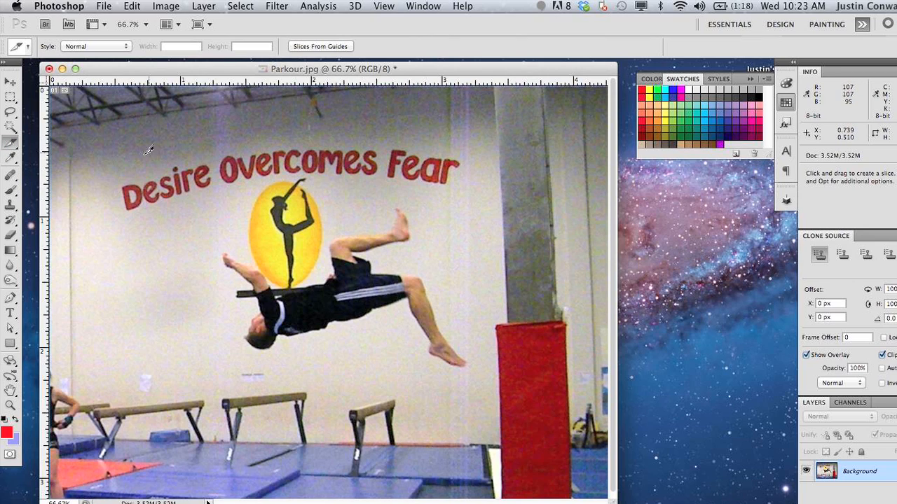
mouse_move(119, 148)
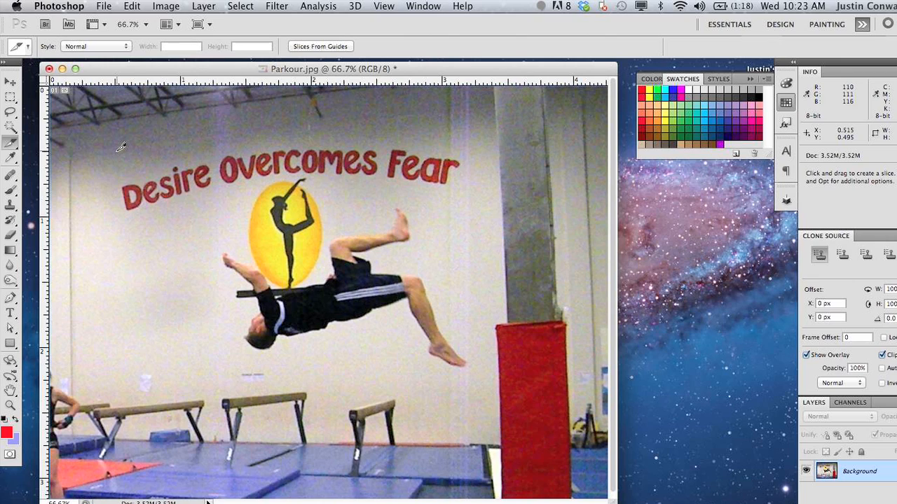
mouse_move(110, 139)
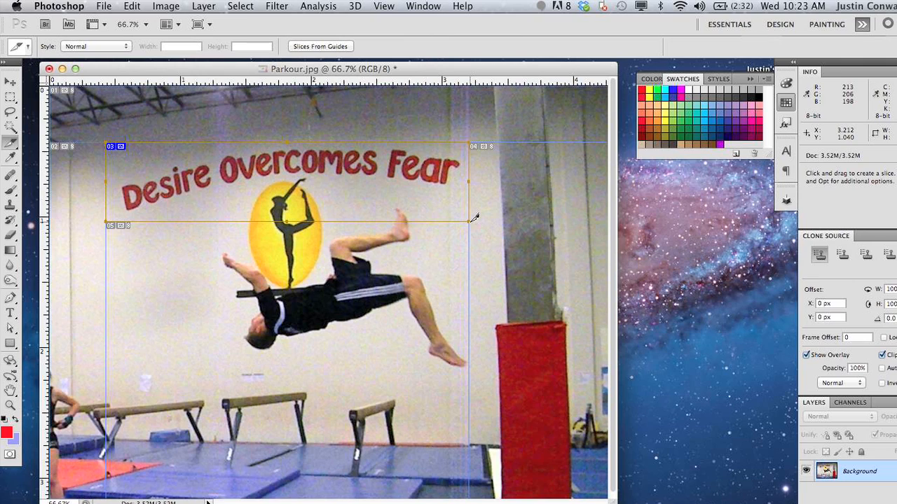
mouse_move(105, 109)
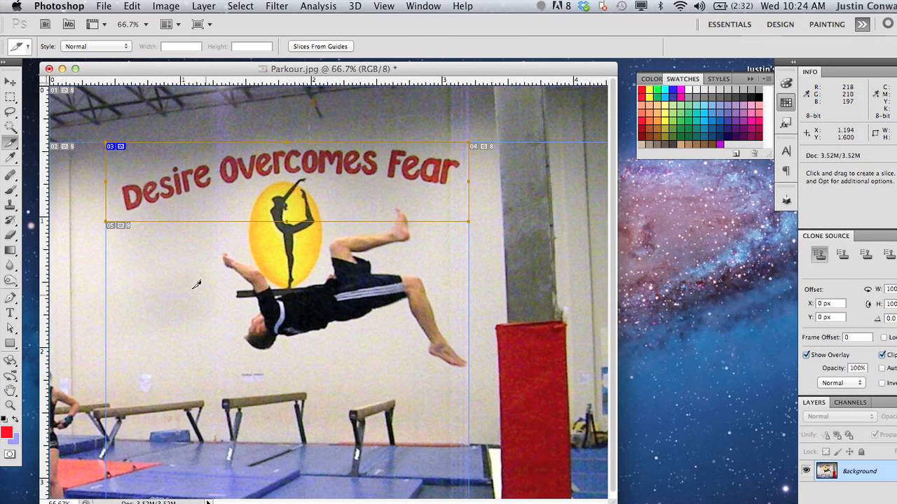
mouse_move(81, 91)
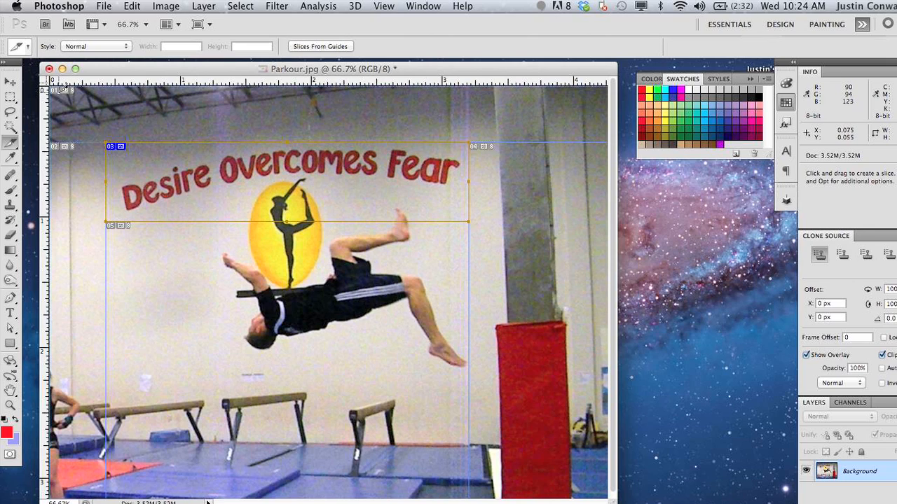
mouse_move(364, 116)
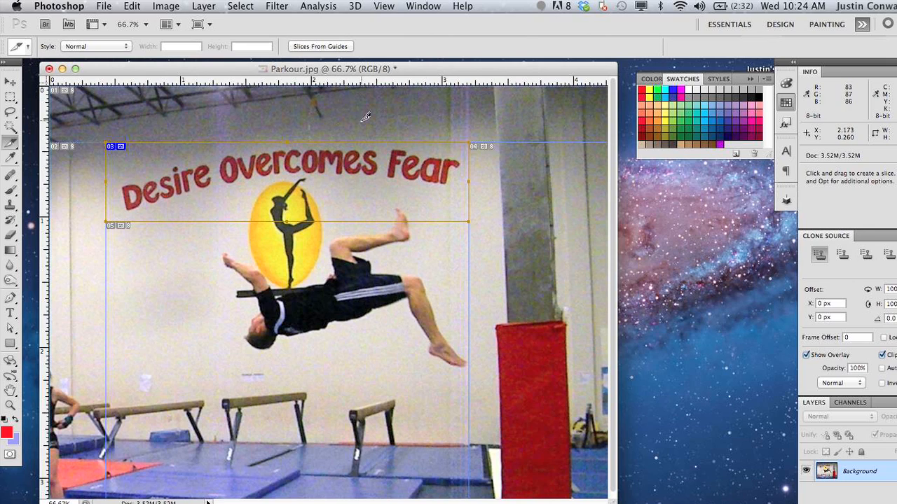
mouse_move(90, 154)
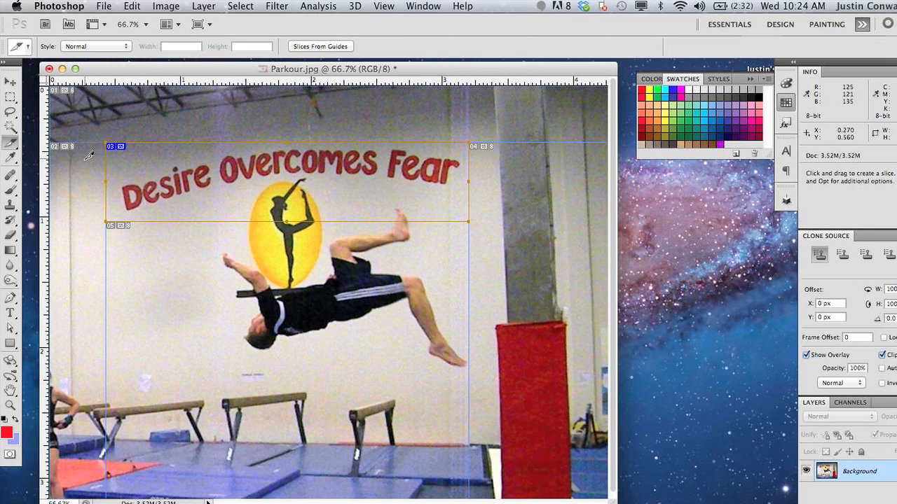
mouse_move(92, 185)
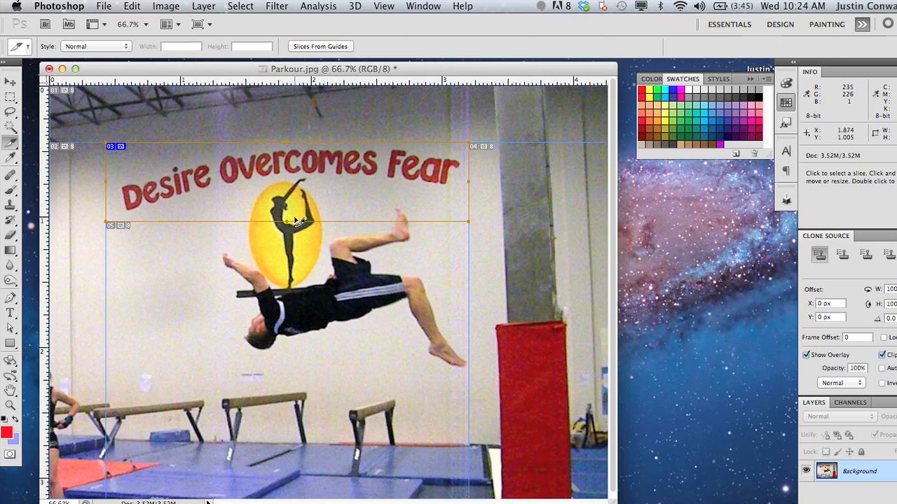
drag(286, 221, 260, 265)
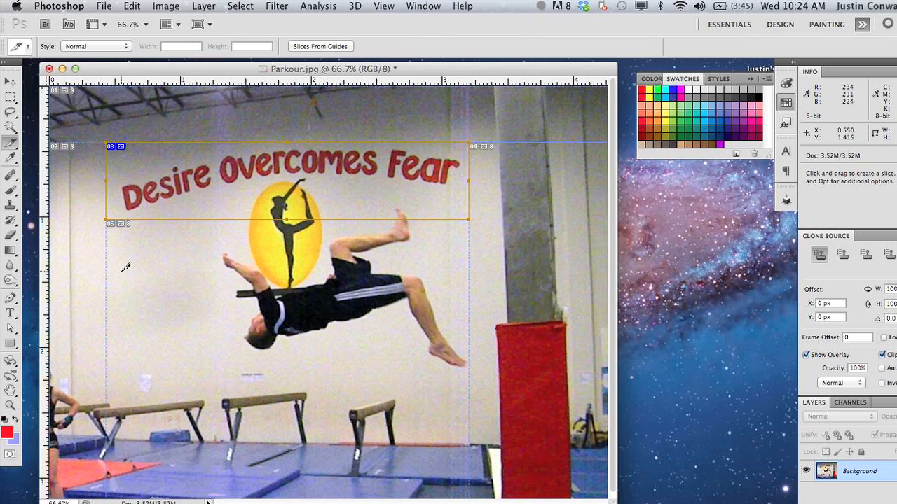
drag(119, 275, 210, 311)
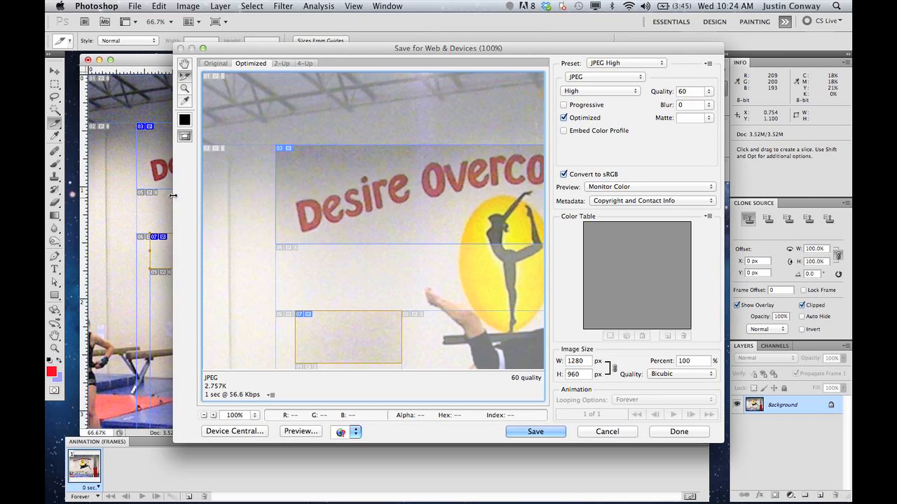
mouse_move(306, 196)
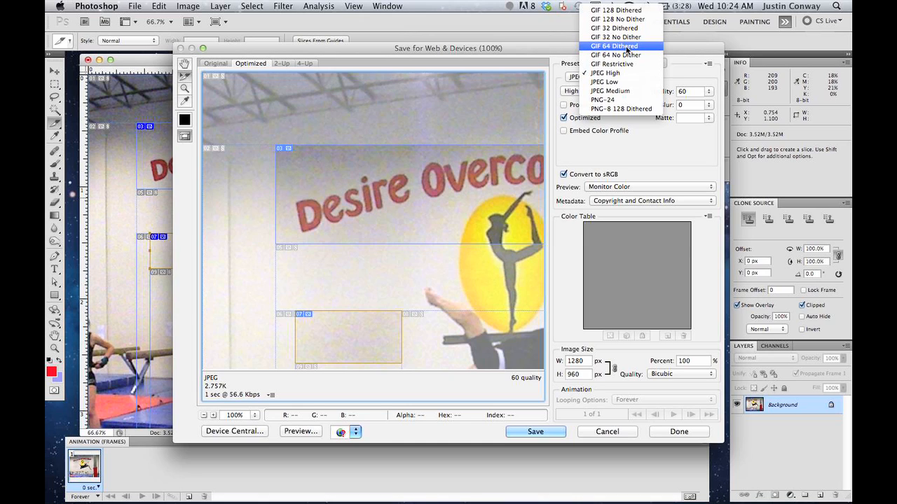
Choose the GIF 64 Dithered preset in Save for Web and start saving the slices.
click(614, 44)
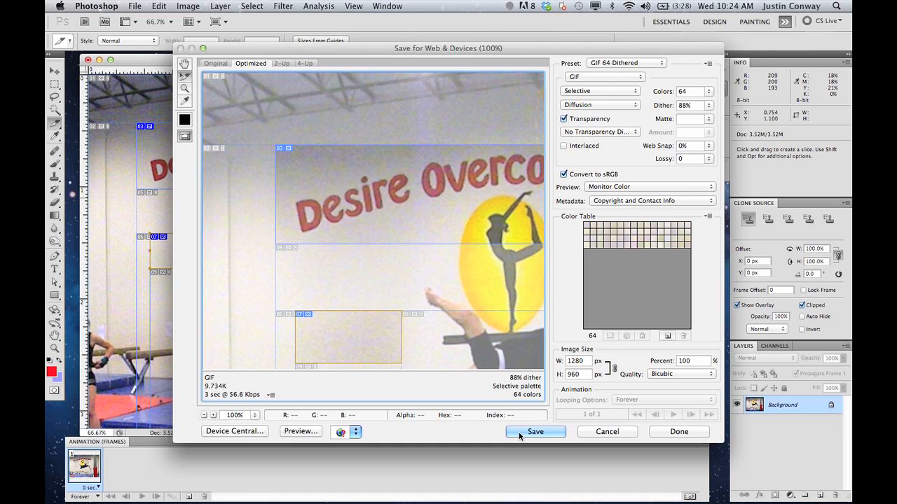
click(536, 432)
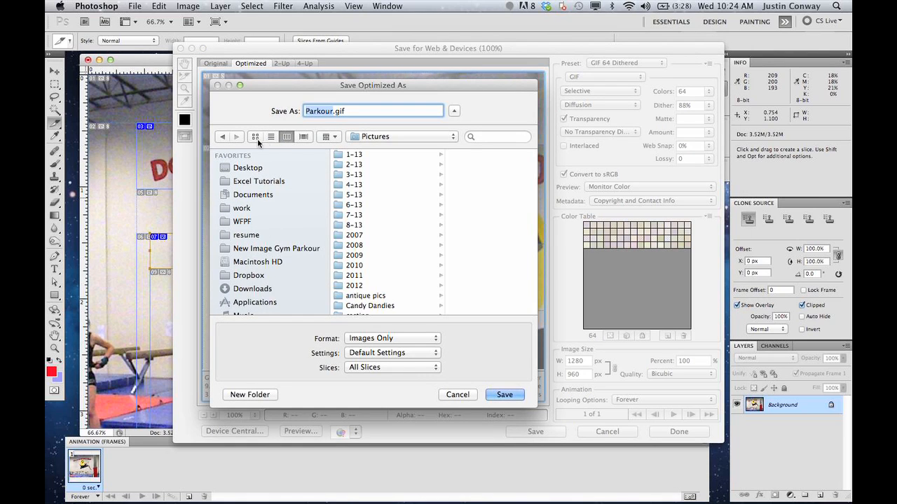
Save the optimised slices into a new Desktop folder named newslice and finish the export.
click(248, 168)
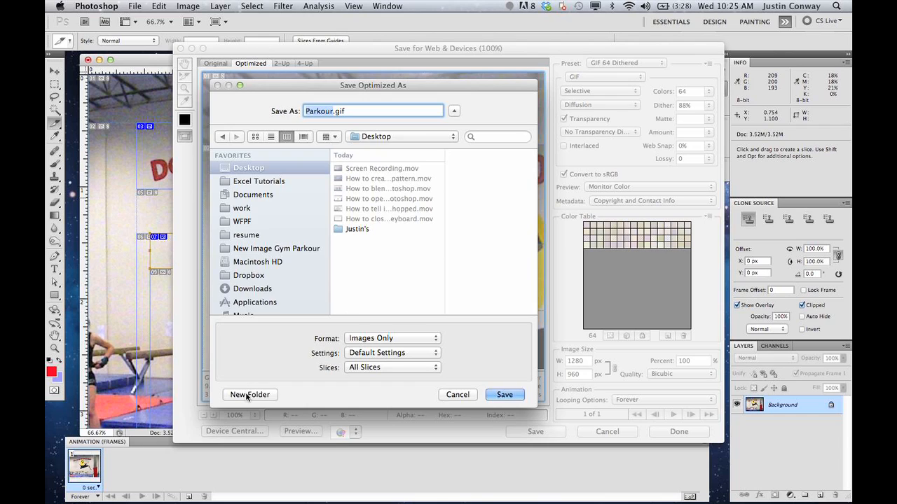
click(249, 395)
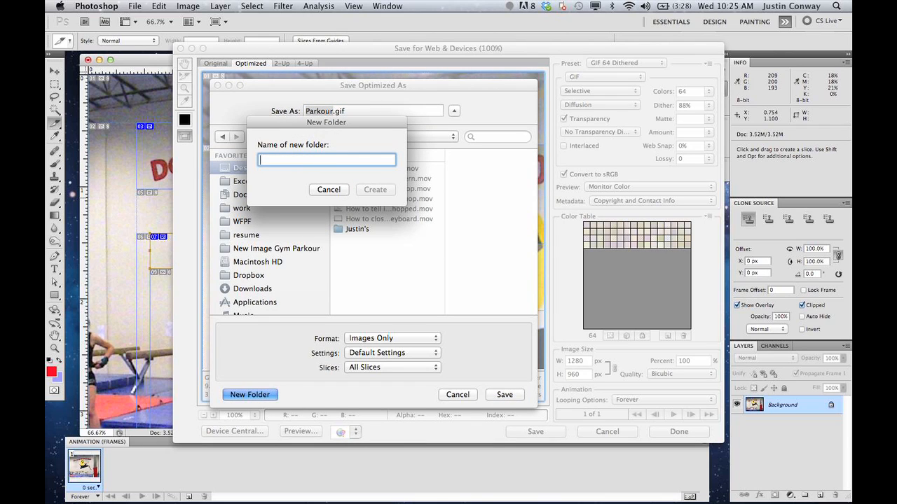
text(newslice)
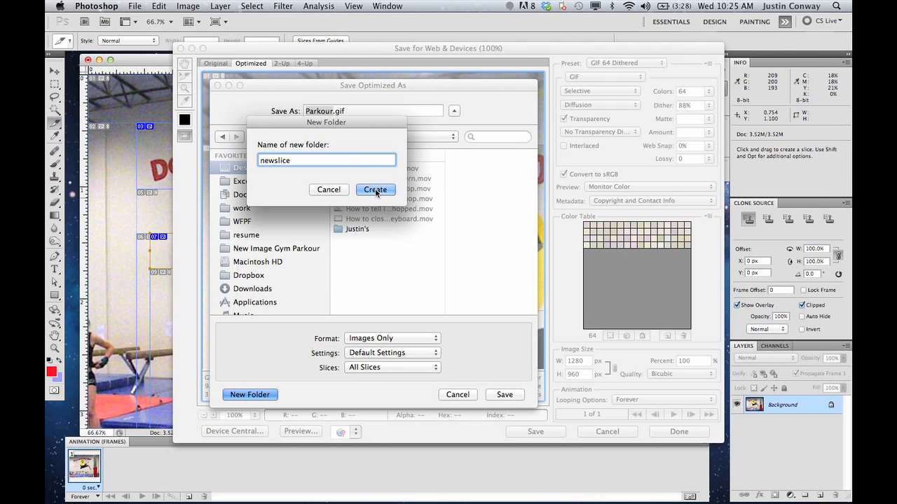
click(375, 189)
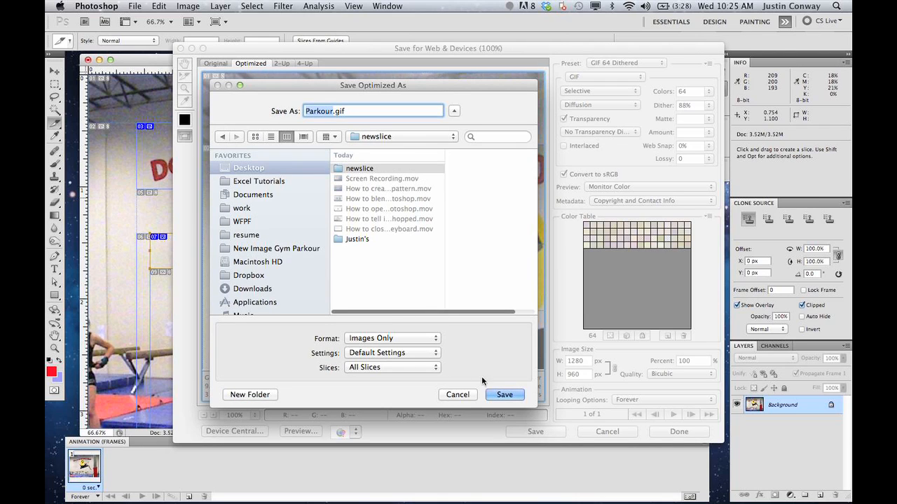
click(504, 395)
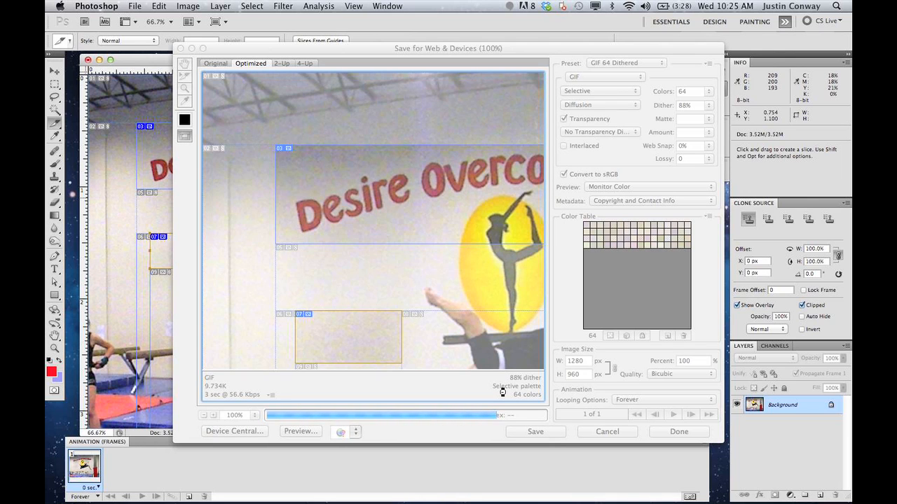
click(606, 432)
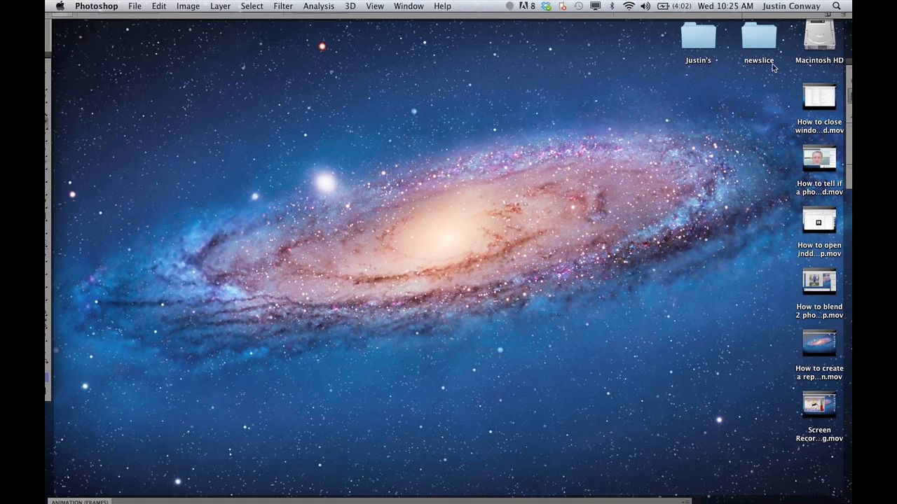
Browse newslice/images in Finder and preview Parkour_06, Parkour_09 and Parkour_02 slices.
double_click(760, 39)
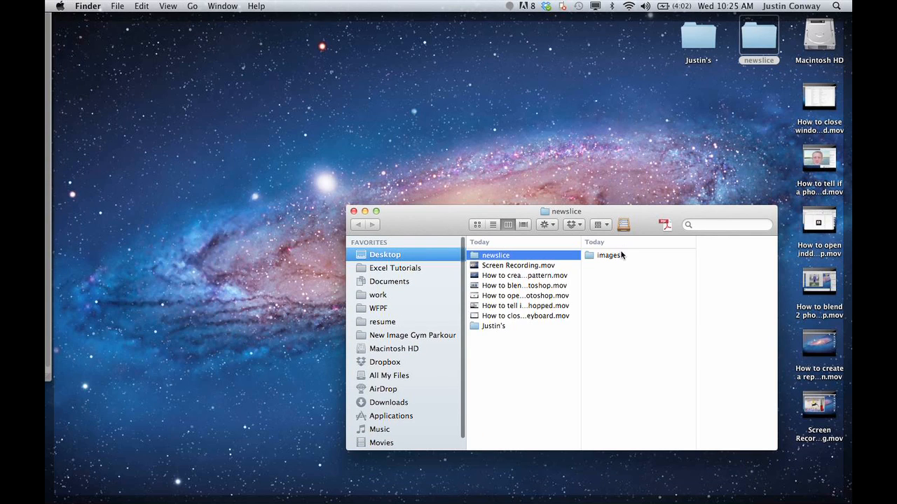
click(608, 255)
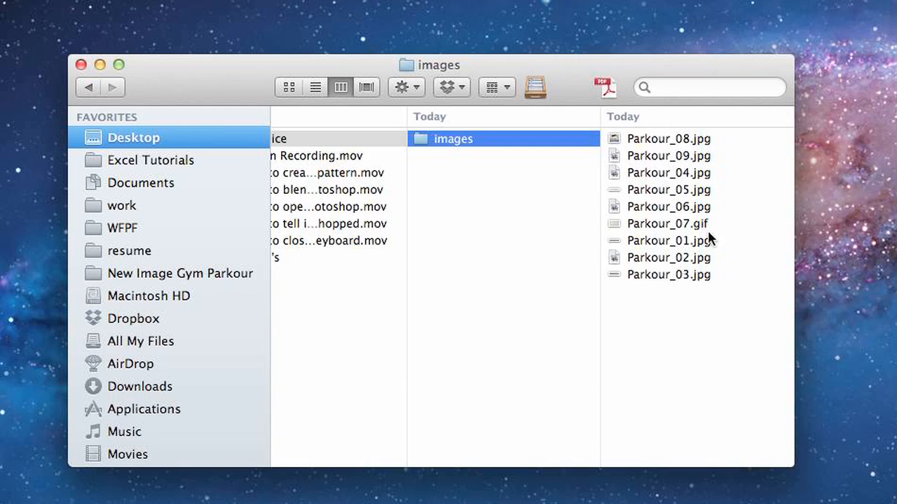
click(474, 224)
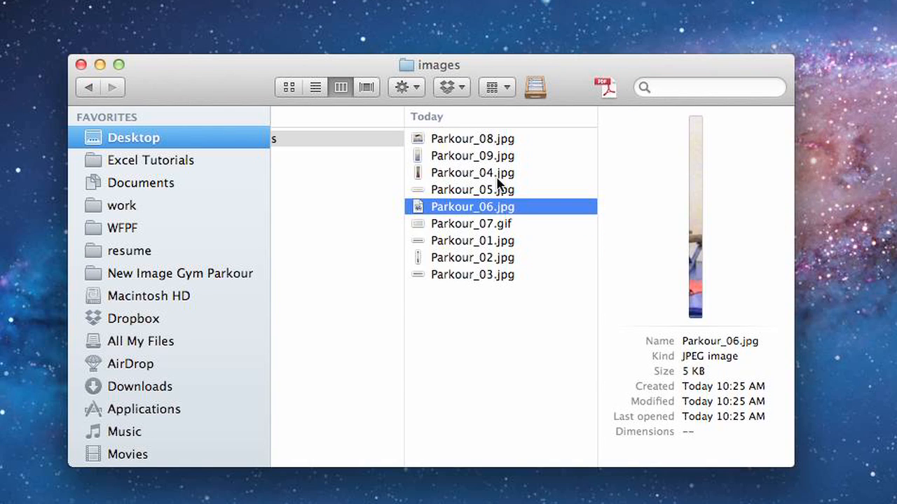
click(472, 156)
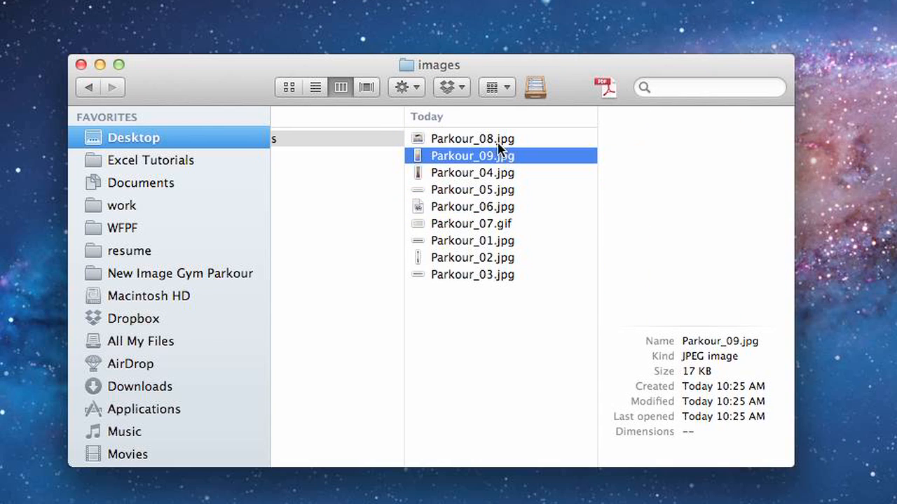
click(474, 258)
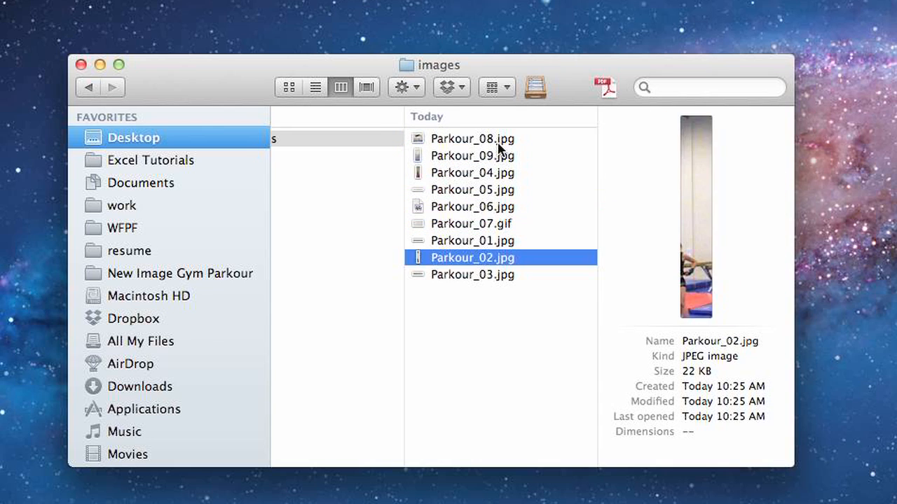